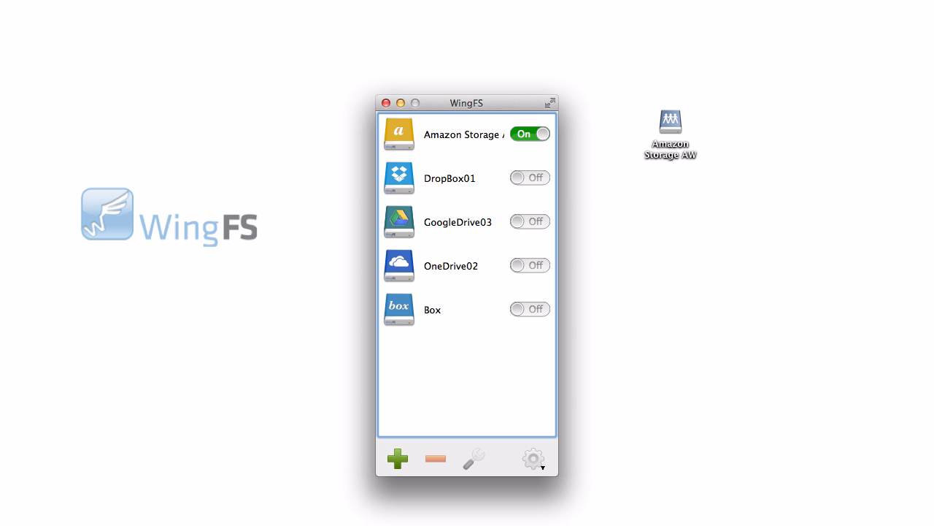
# Switch on DropBox01, then GoogleDrive03, then OneDrive02, leaving only OneDrive02 mounted as a desktop disk.
pyautogui.click(528, 178)
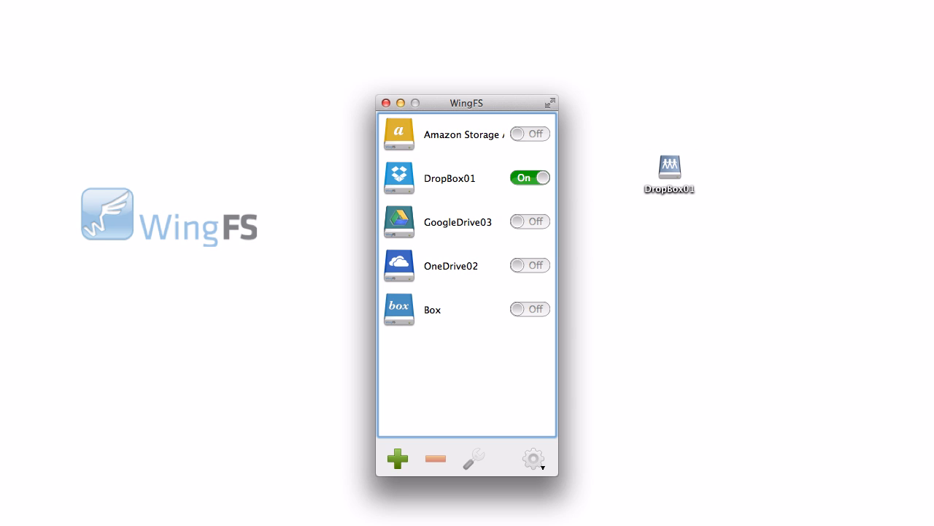
pyautogui.click(529, 222)
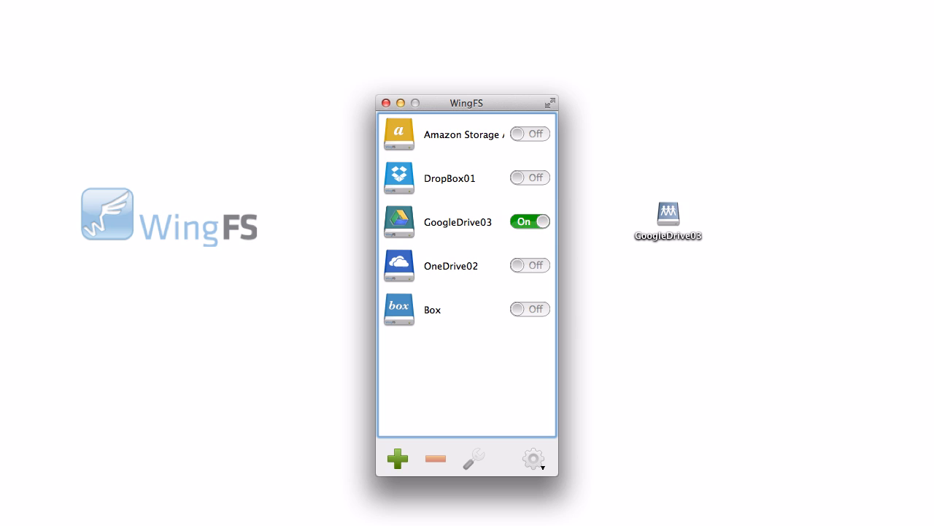
pyautogui.click(528, 266)
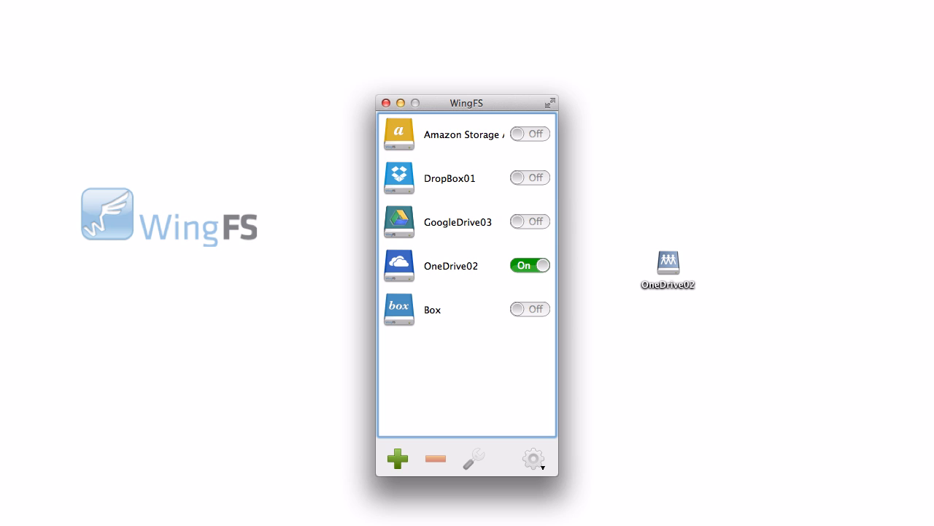
# Switch GoogleDrive03 on alongside OneDrive02 so both mount as separate desktop disks.
pyautogui.click(530, 222)
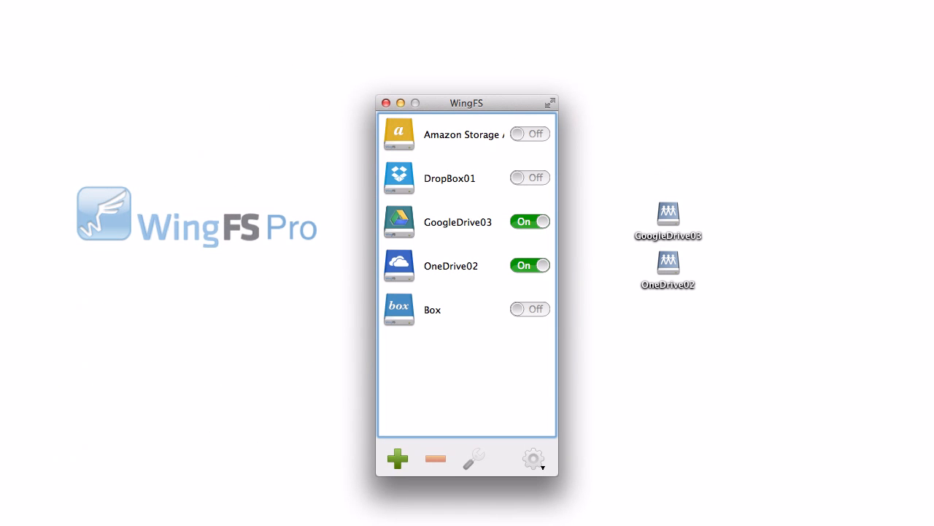